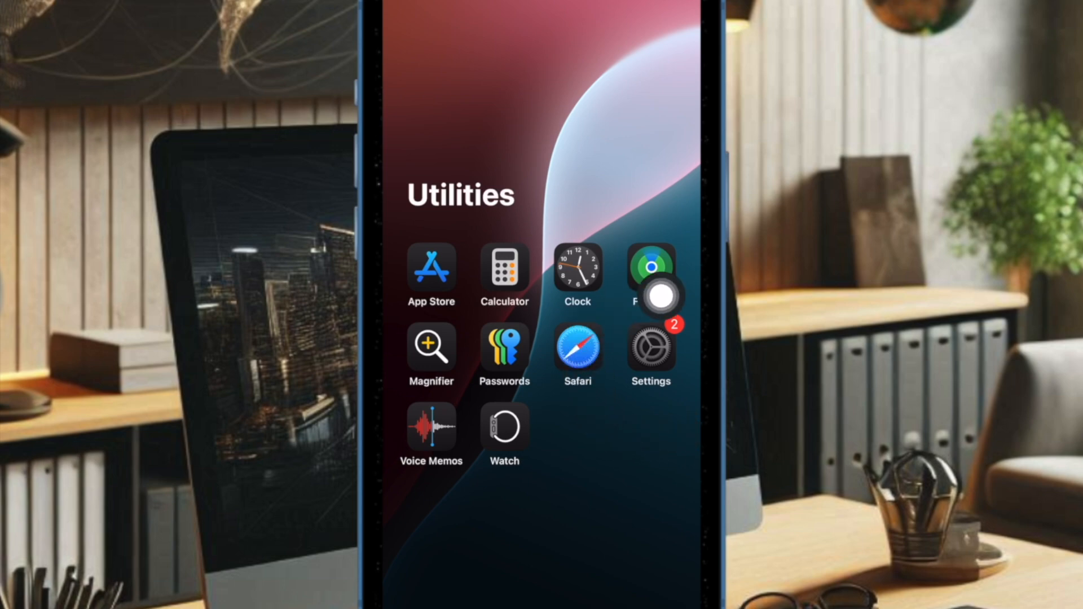
{"action": "mouse_move", "coordinate": [690, 303]}
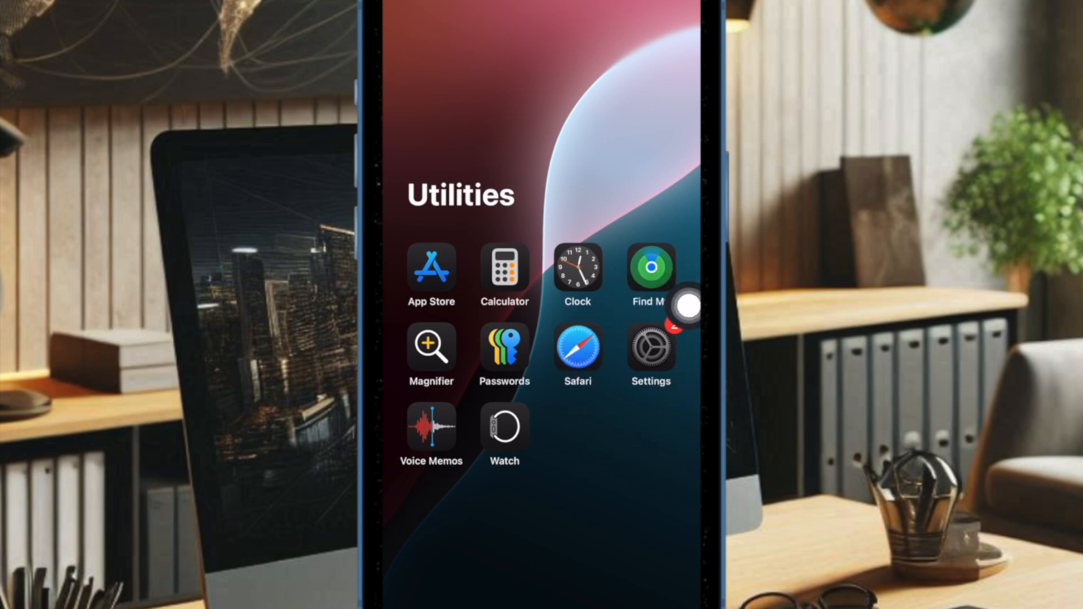
Add a new Vocal Shortcut in Accessibility and choose Water Eject as its action.
{"action": "left_click", "coordinate": [648, 345]}
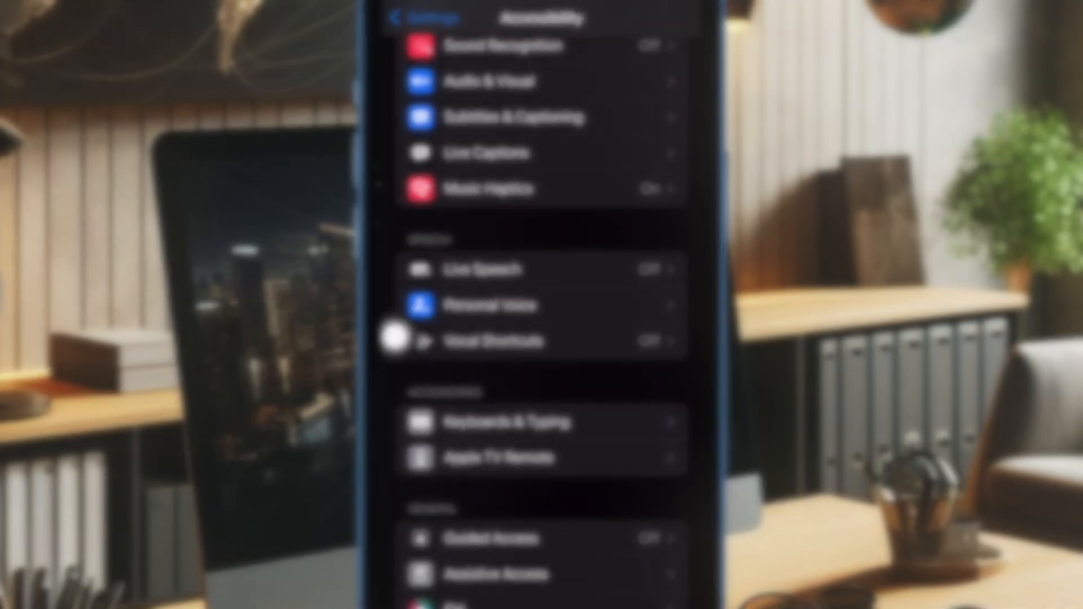
{"action": "left_click", "coordinate": [490, 340]}
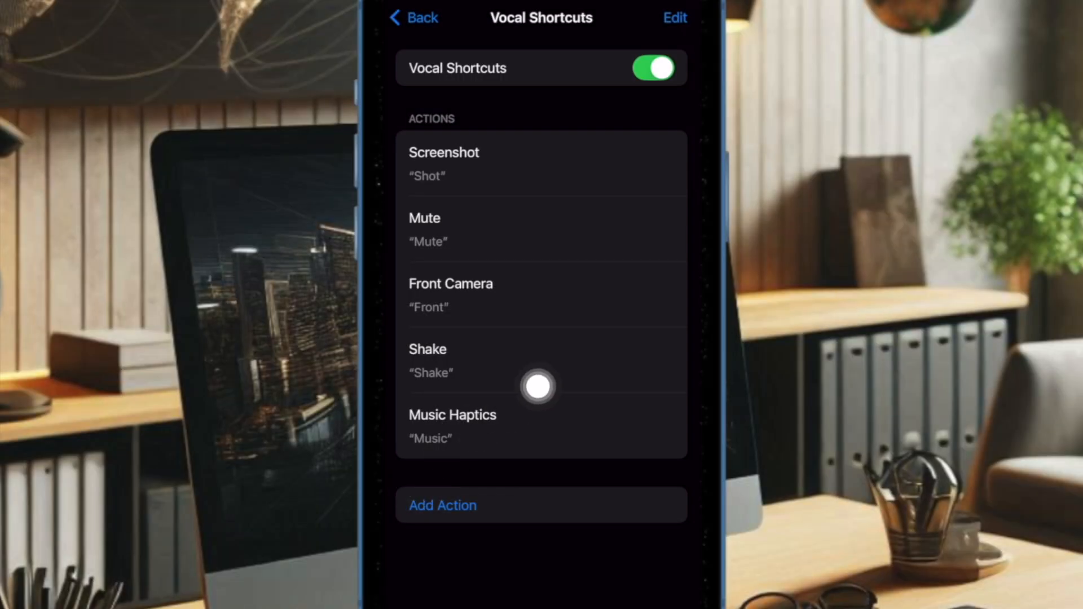
{"action": "left_click", "coordinate": [443, 505]}
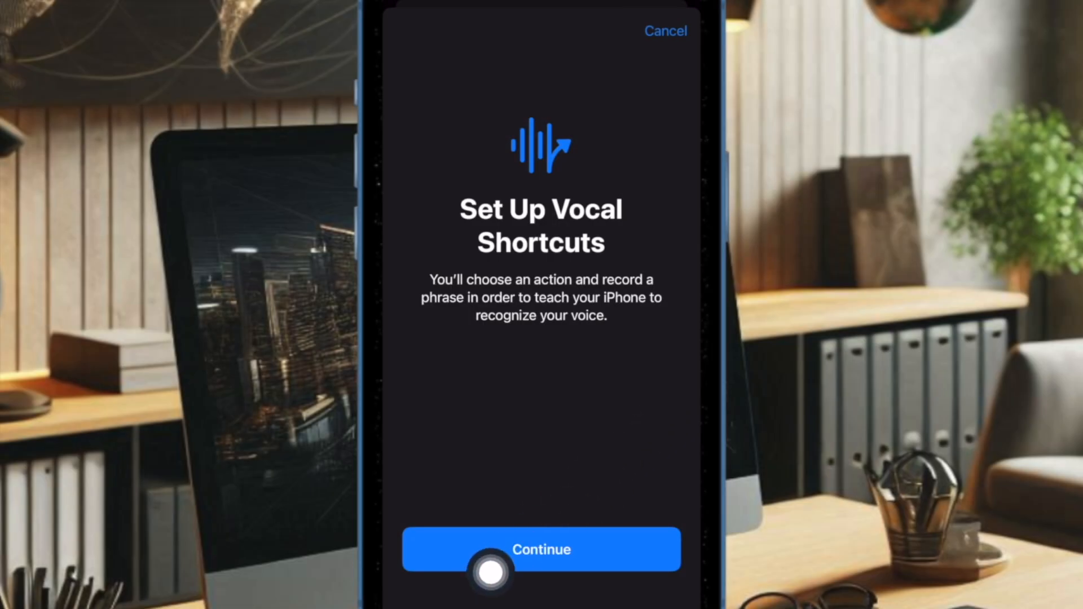
{"action": "left_click", "coordinate": [540, 550]}
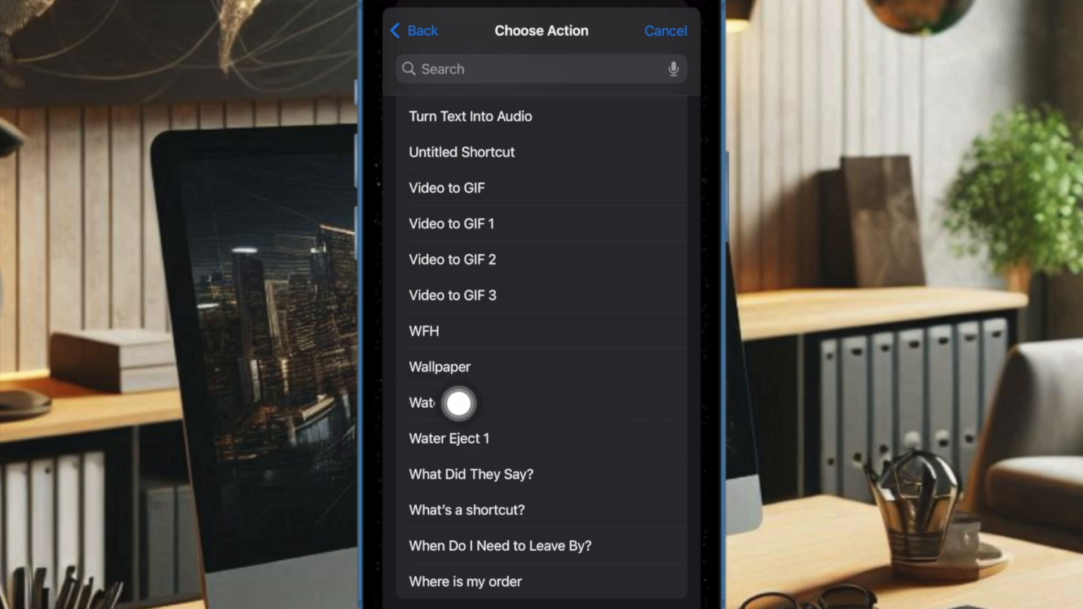
{"action": "left_click", "coordinate": [449, 403]}
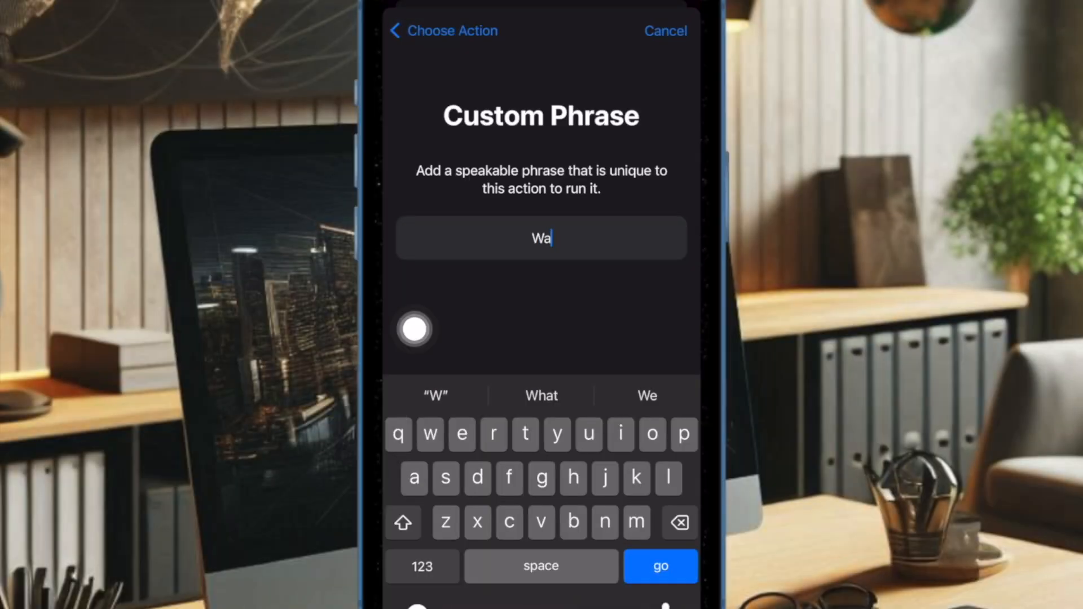
Set the custom phrase to 'Water', confirm Action Is Ready, and return to the Home Screen.
{"action": "type", "text": "ter"}
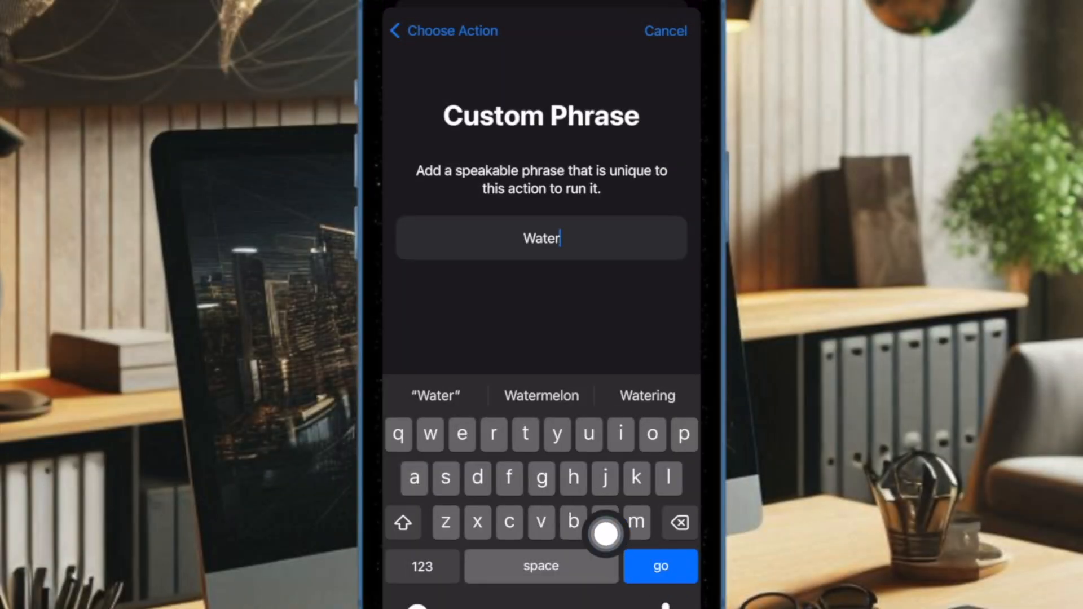
{"action": "left_click", "coordinate": [660, 566]}
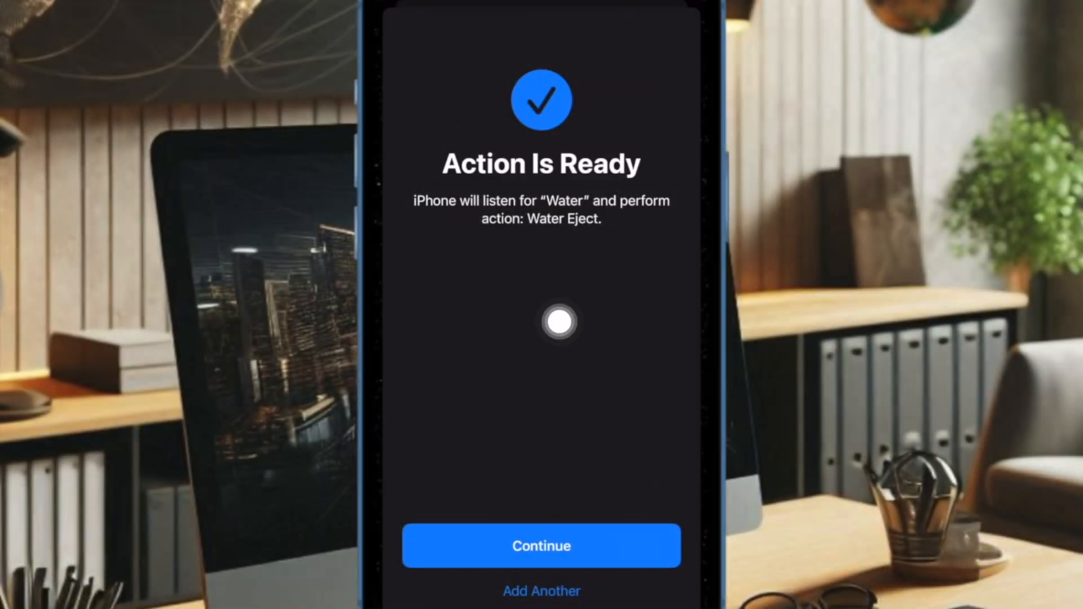
{"action": "left_click", "coordinate": [541, 546]}
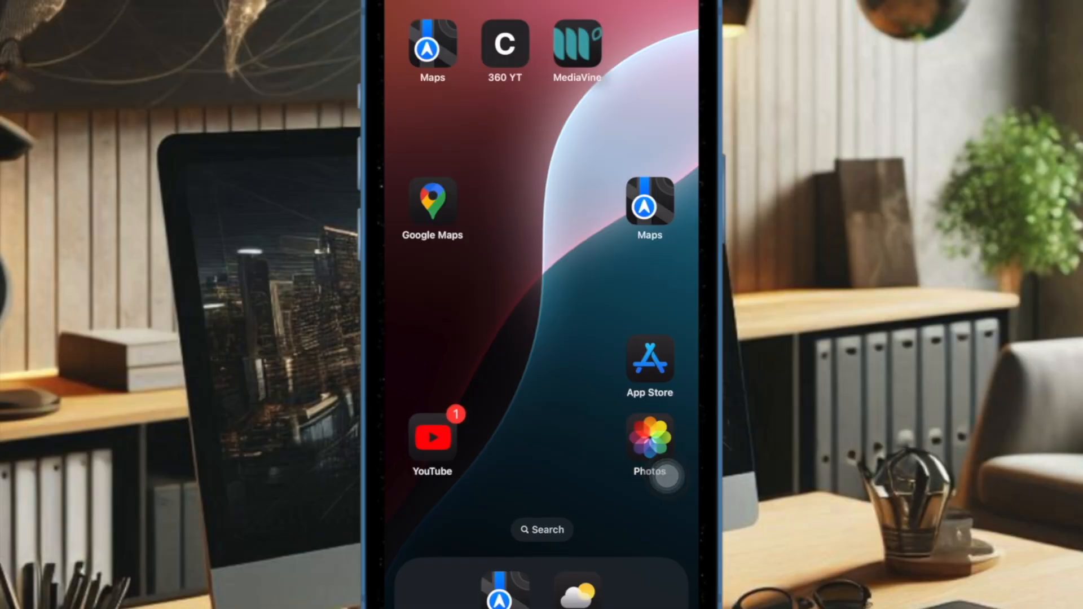